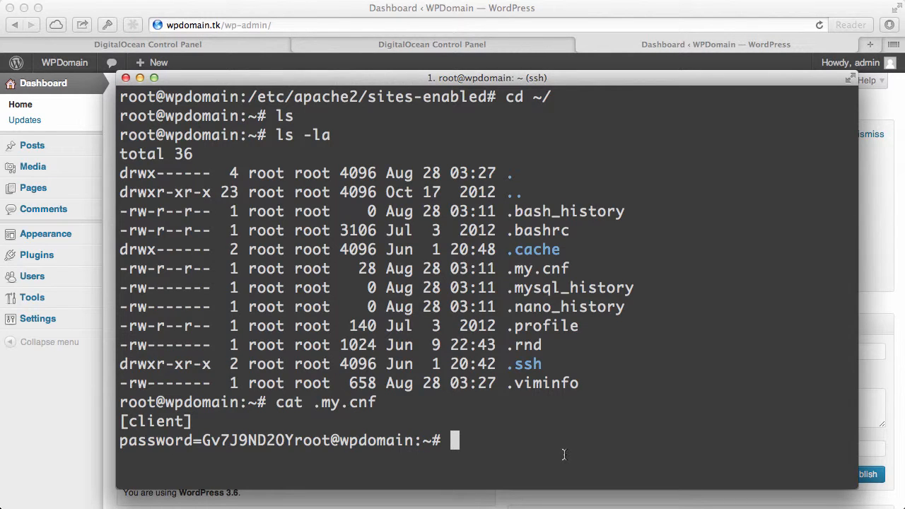
- Log into the MySQL monitor as root with mysql -u root -p and the .my.cnf password
{"action": "type", "text": "mysql"}
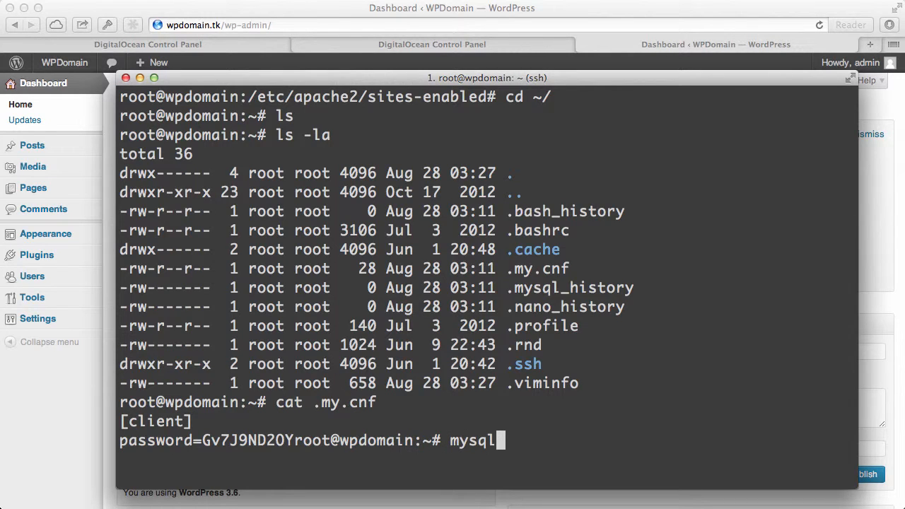
{"action": "type", "text": "-u"}
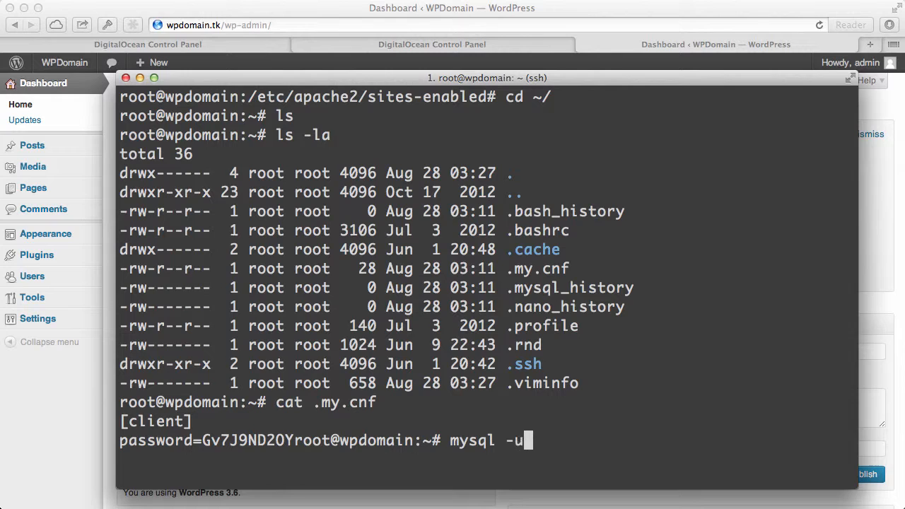
{"action": "type", "text": "root"}
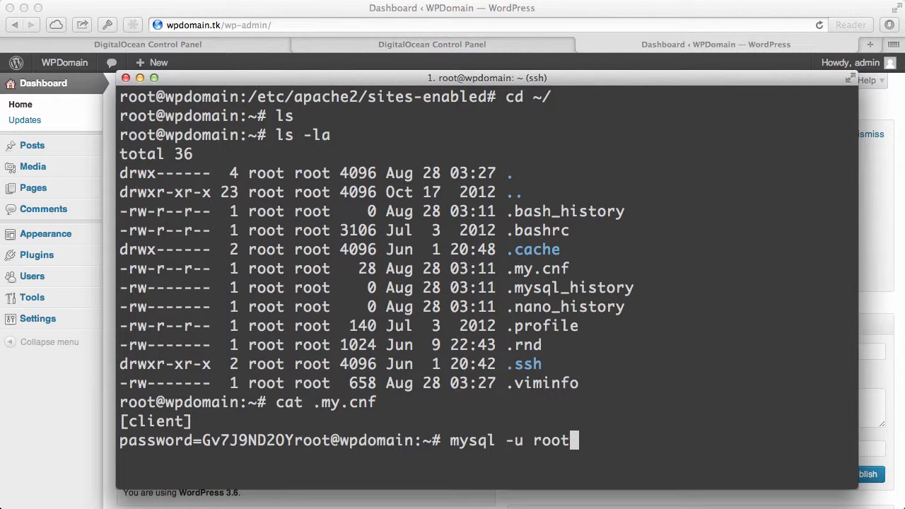
{"action": "key", "text": "Return"}
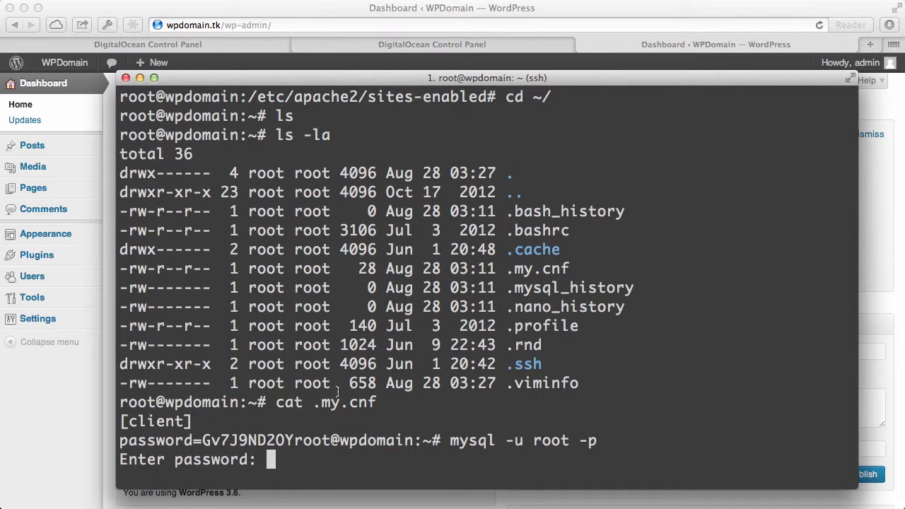
{"action": "key", "text": "Return"}
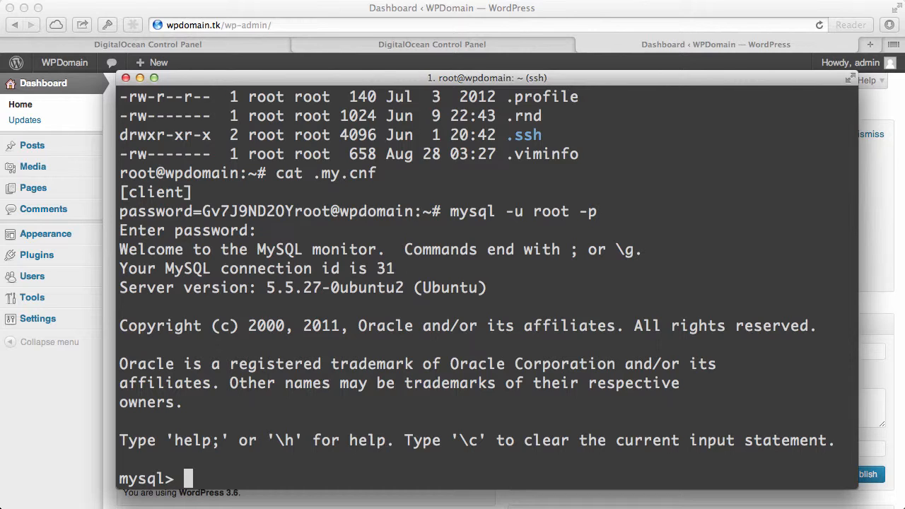
- List all databases with show databases;, revealing five including wordpress
{"action": "type", "text": "show databases'"}
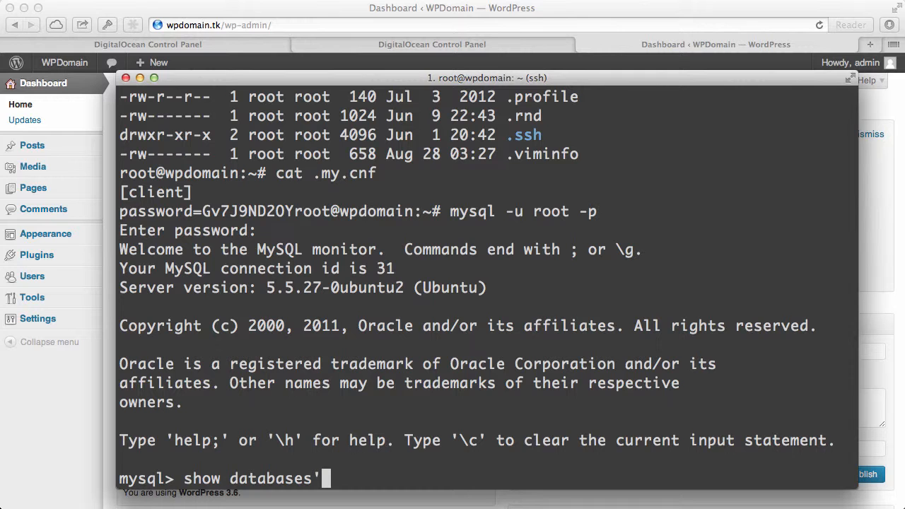
{"action": "type", "text": ";"}
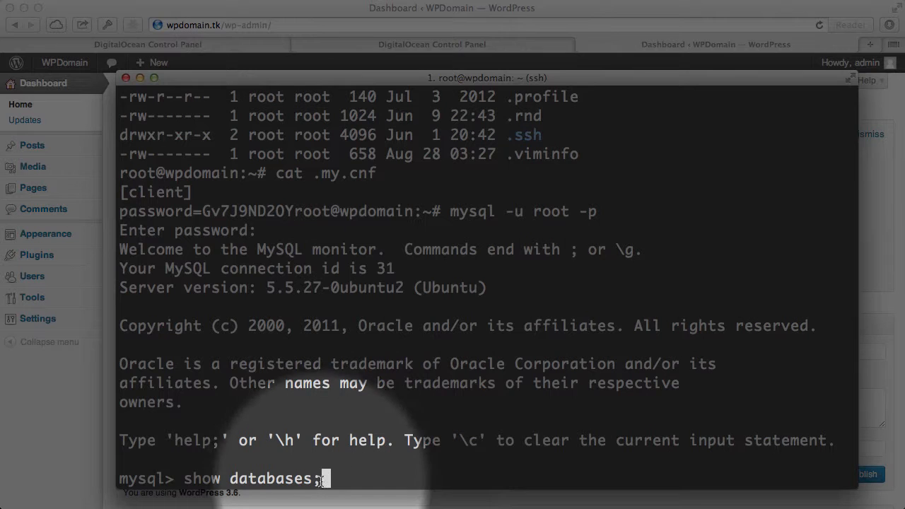
{"action": "key", "text": "Return"}
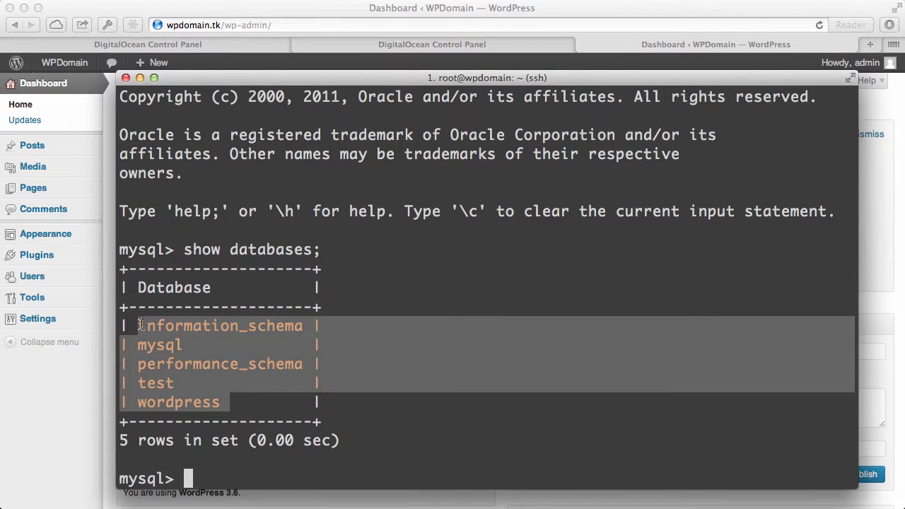
{"action": "left_click", "coordinate": [269, 394]}
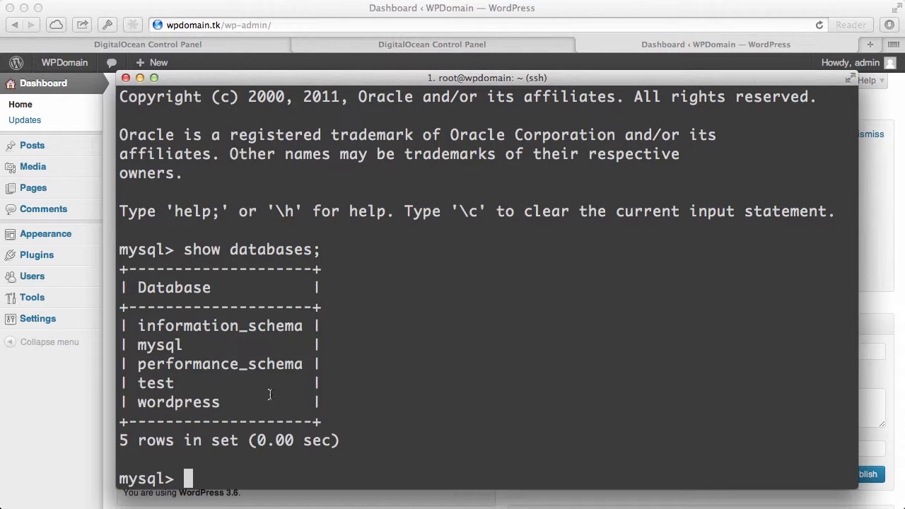
{"action": "mouse_move", "coordinate": [318, 379]}
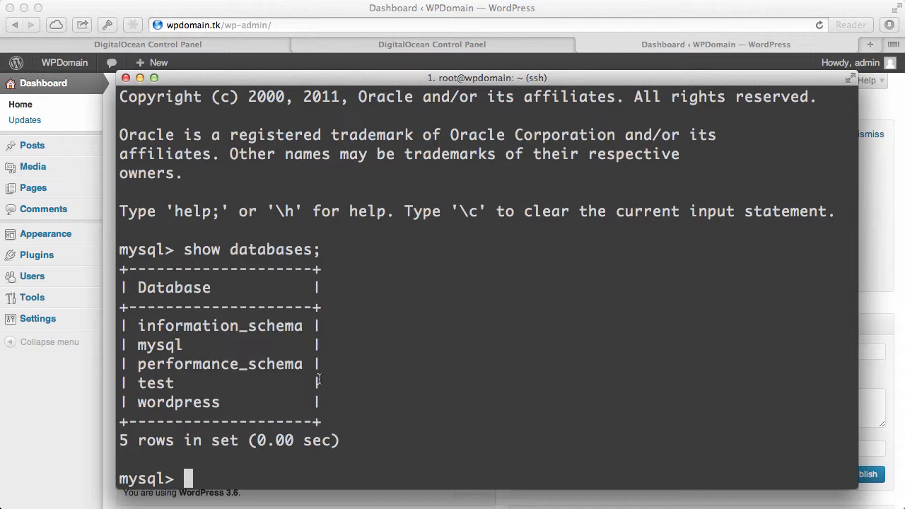
- Create the sites_wp database with CREATE DATABASE sites_wp;
{"action": "type", "text": "C"}
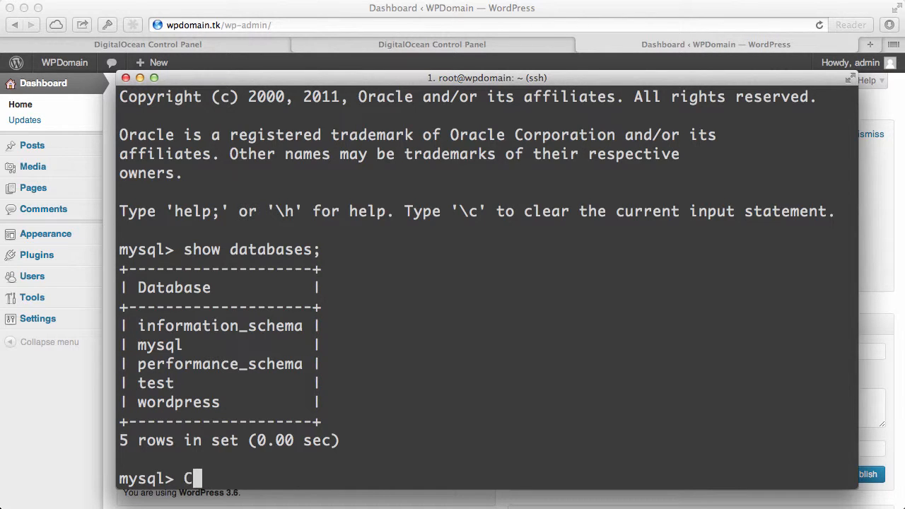
{"action": "type", "text": "REATE DATABA"}
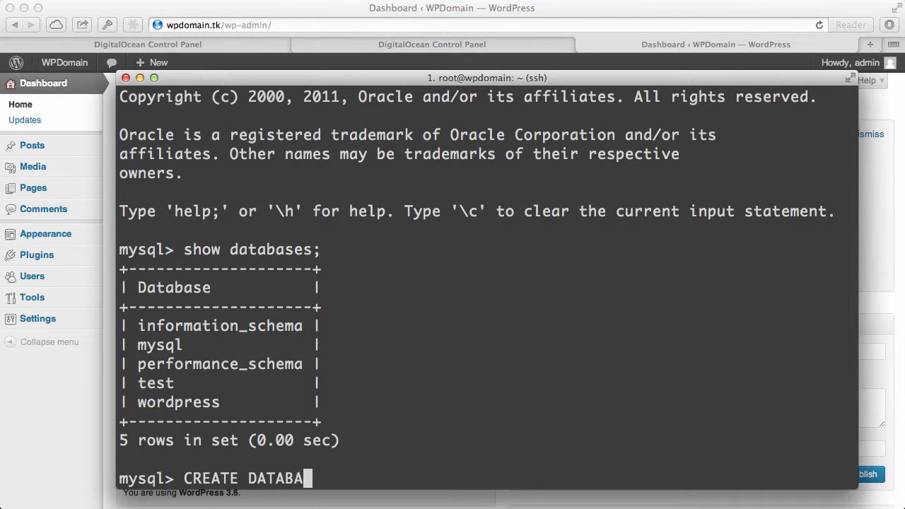
{"action": "type", "text": "SE"}
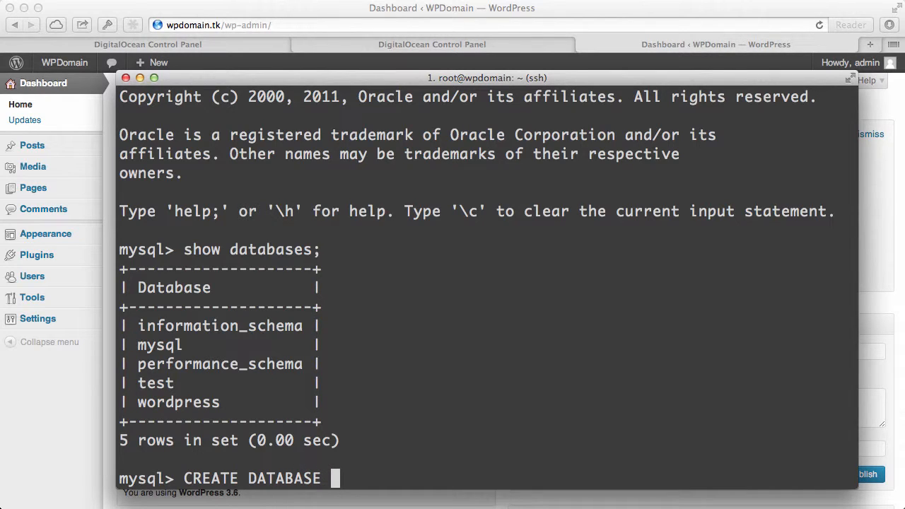
{"action": "type", "text": "s"}
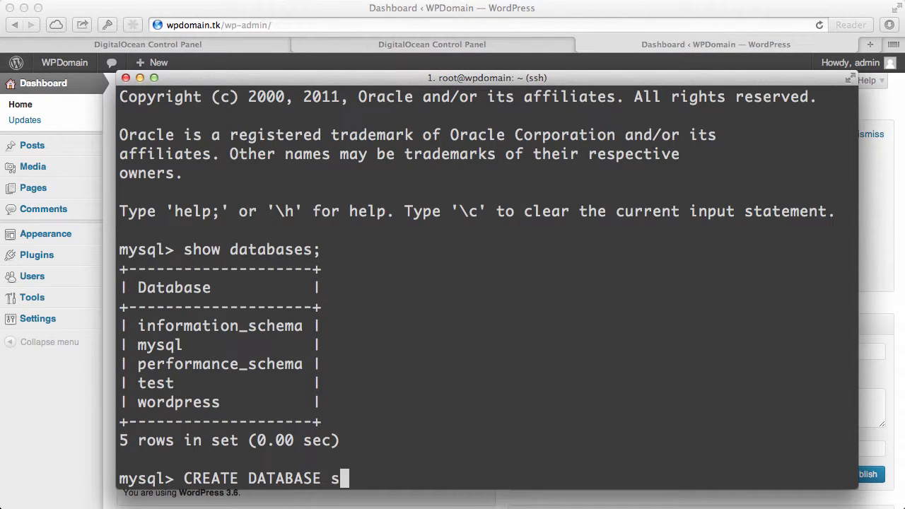
{"action": "type", "text": "ites_"}
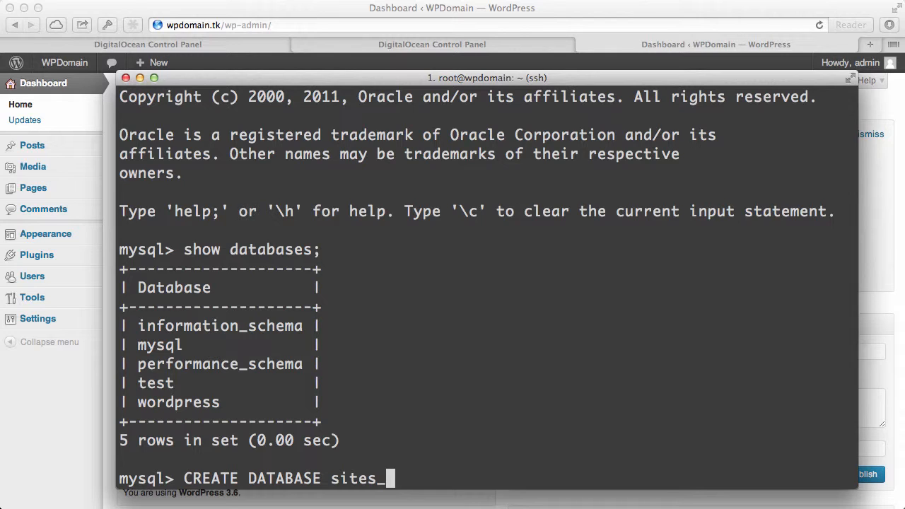
{"action": "type", "text": "wp"}
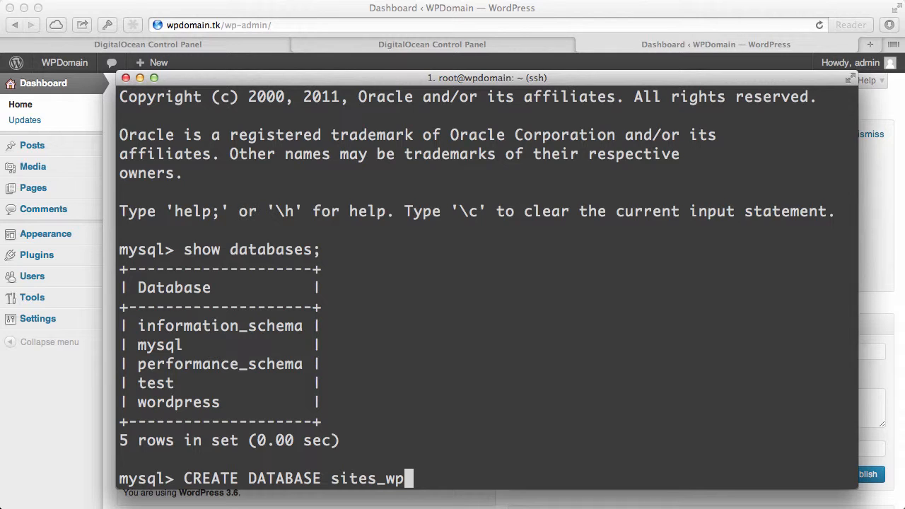
{"action": "type", "text": ";"}
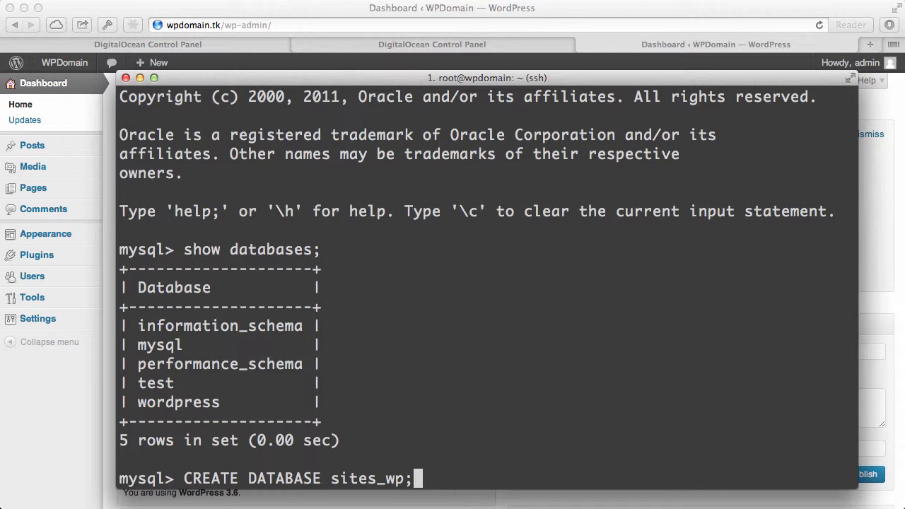
{"action": "key", "text": "Return"}
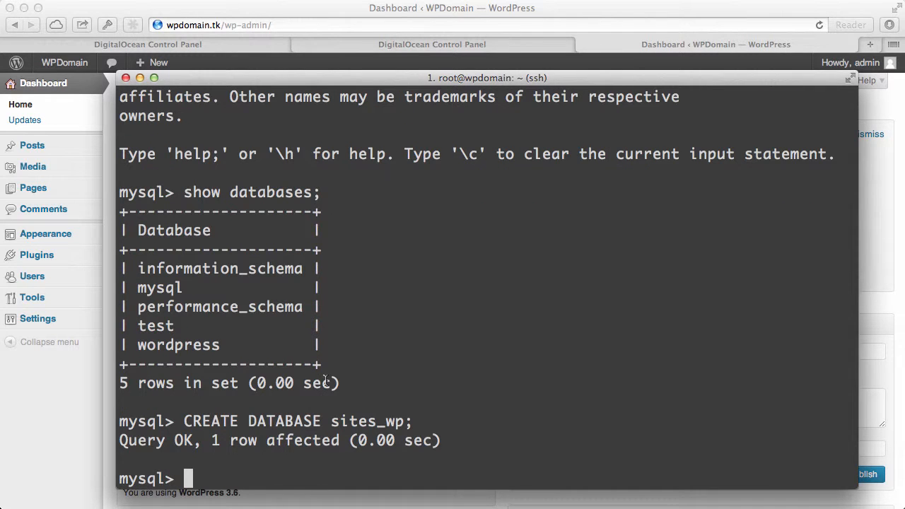
{"action": "mouse_move", "coordinate": [121, 440]}
{"action": "type", "text": "show databases;"}
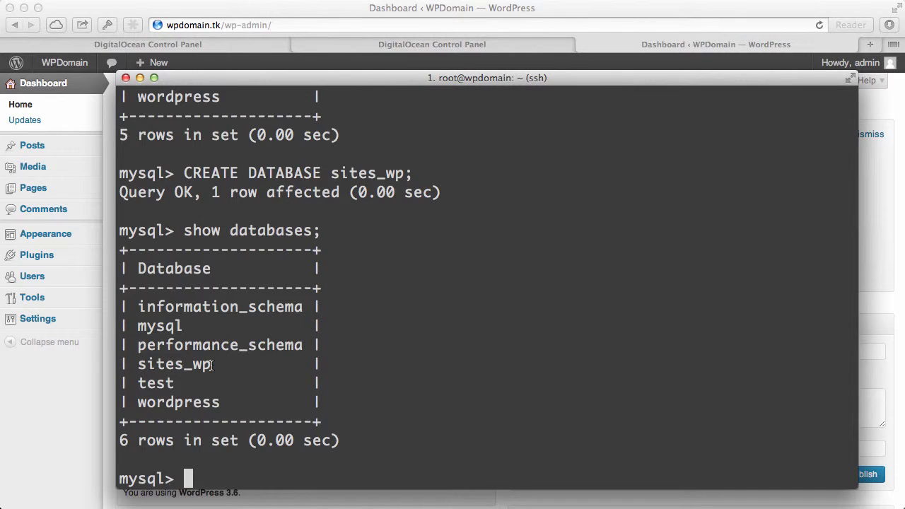
- Select the new sites_wp database with use sites_wp;, then leave MySQL with exit;
{"action": "double_click", "coordinate": [174, 363]}
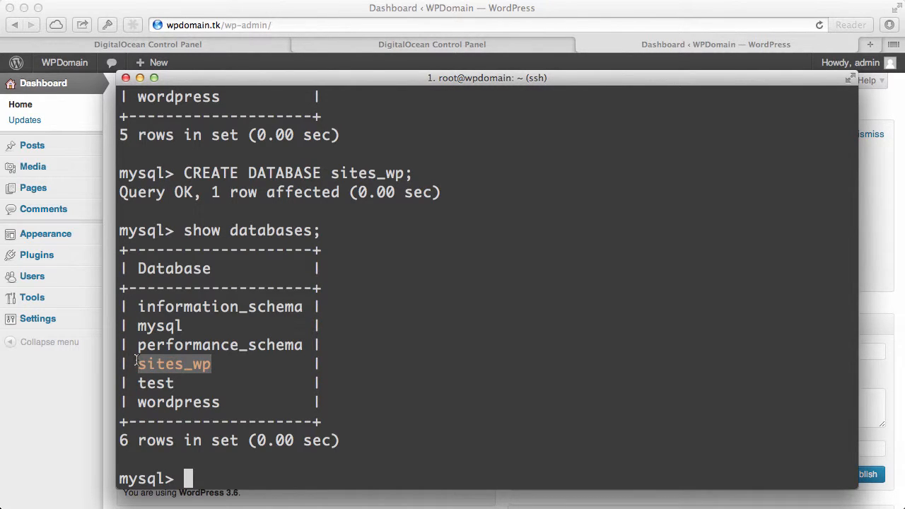
{"action": "type", "text": "us"}
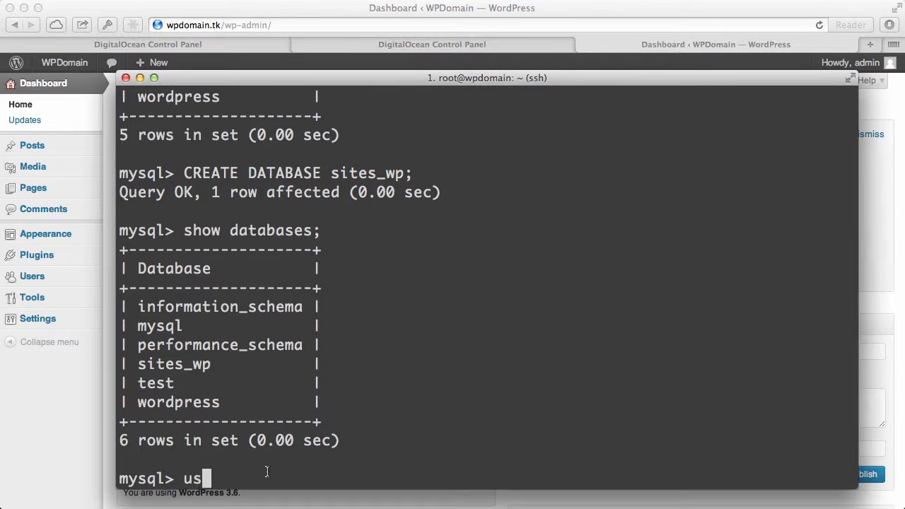
{"action": "type", "text": "e s"}
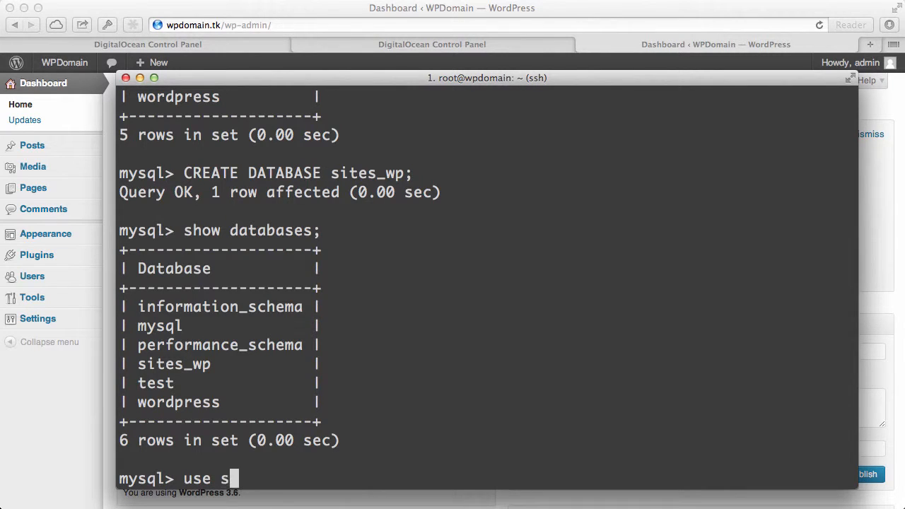
{"action": "type", "text": "ites_wp"}
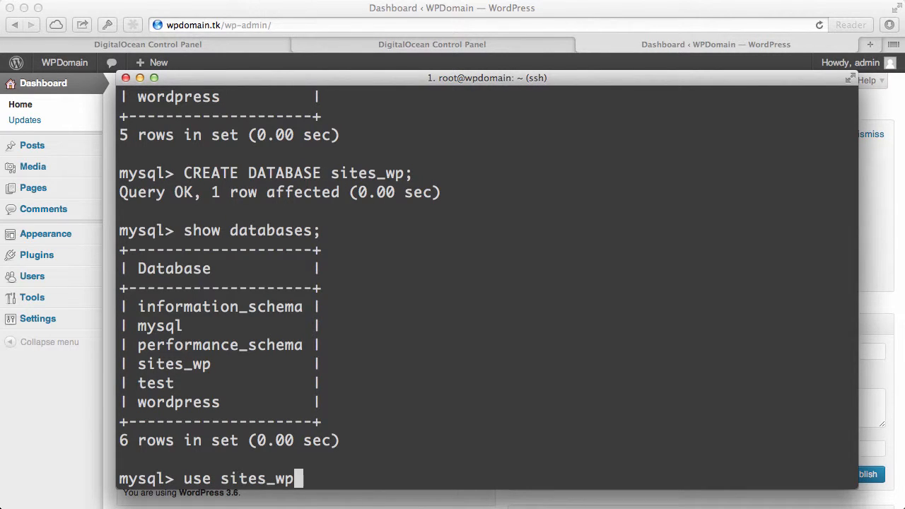
{"action": "type", "text": ";"}
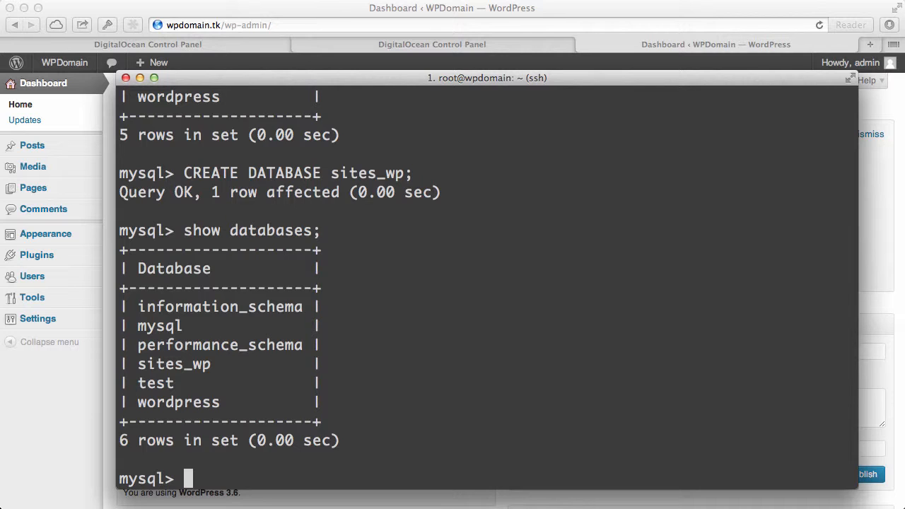
{"action": "mouse_move", "coordinate": [229, 365]}
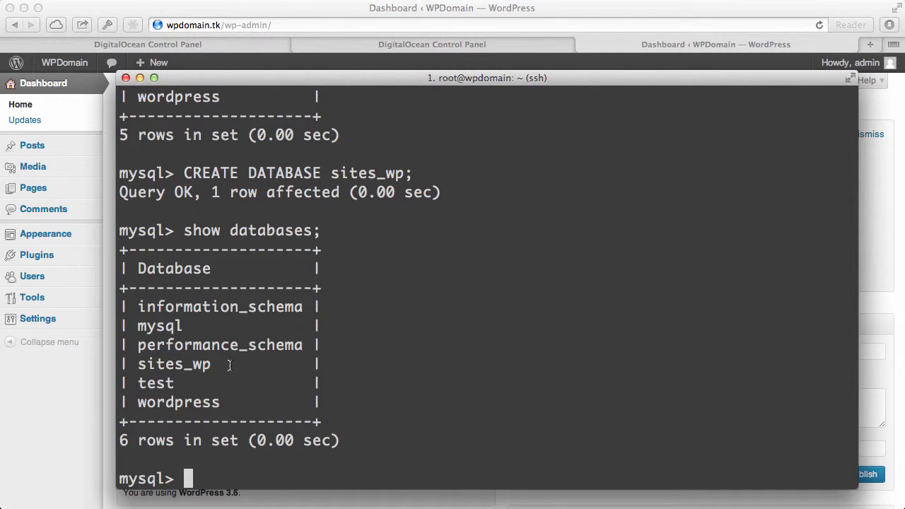
{"action": "double_click", "coordinate": [174, 364]}
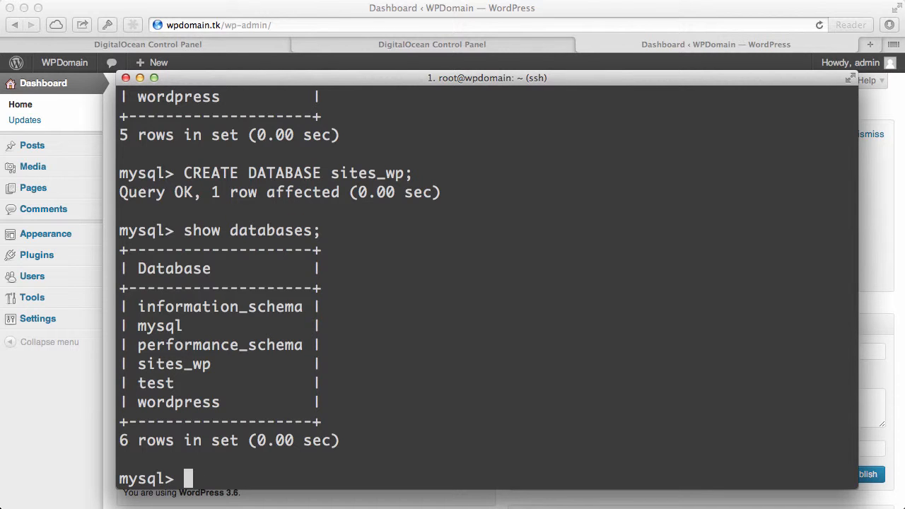
{"action": "type", "text": "exit;"}
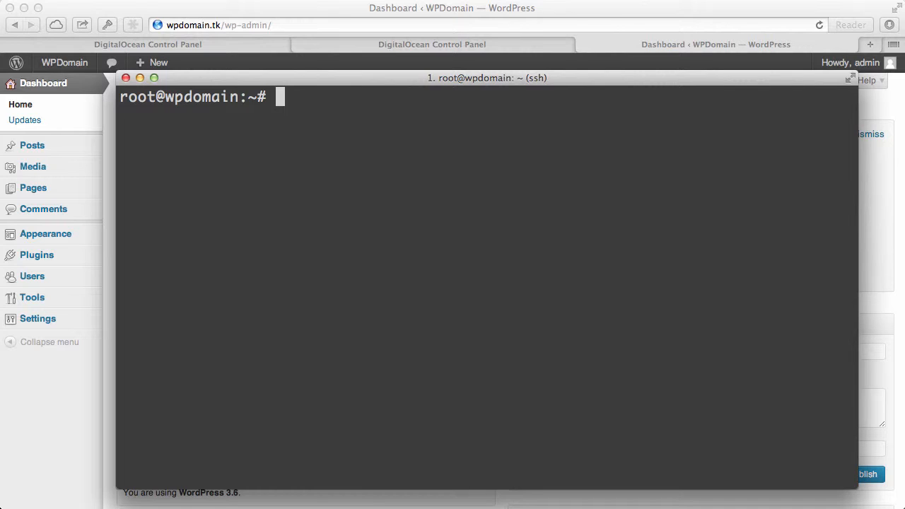
{"action": "mouse_move", "coordinate": [623, 331]}
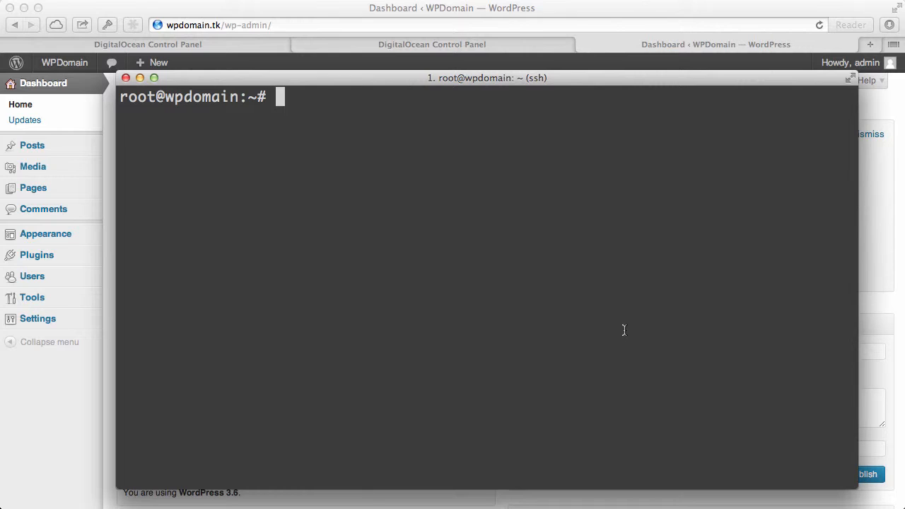
- Install phpMyAdmin non-interactively with sudo apt-get install -y phpmyadmin
{"action": "type", "text": "sudo apt"}
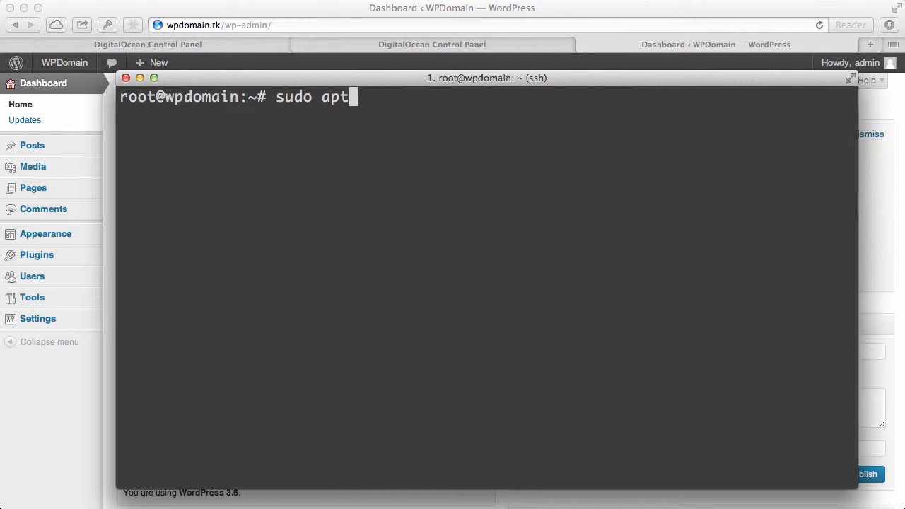
{"action": "type", "text": "-get install -y"}
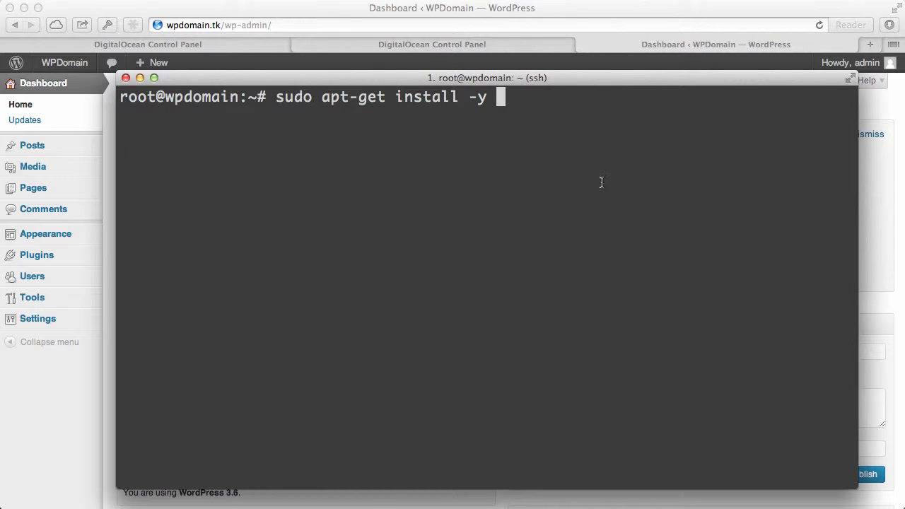
{"action": "type", "text": "phpmyadmin"}
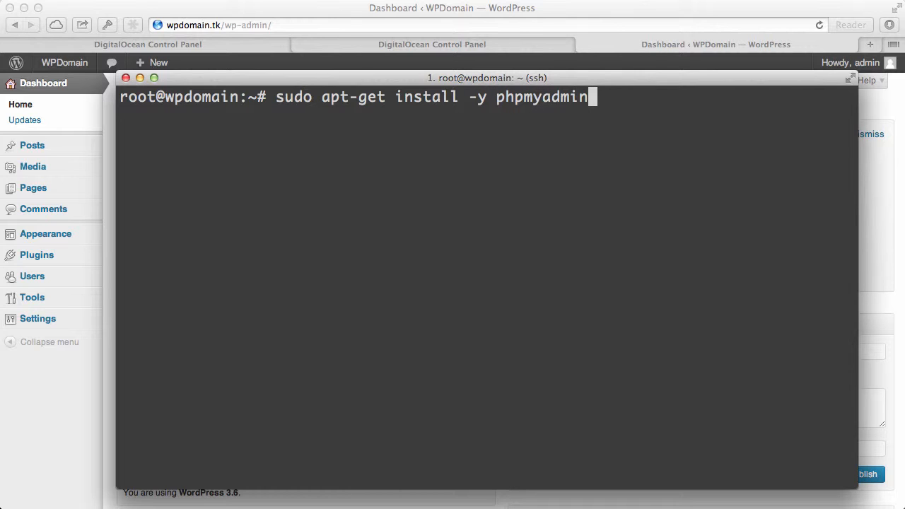
{"action": "key", "text": "Return"}
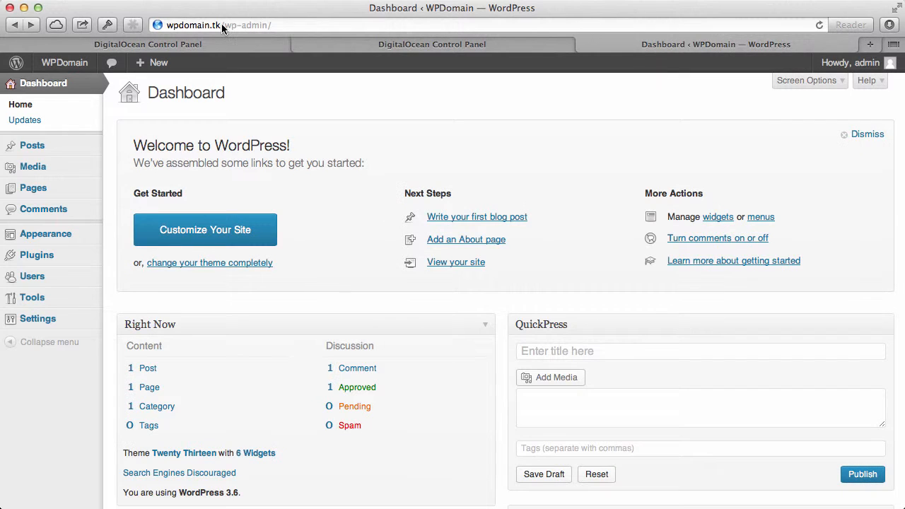
- Navigate Safari to wpdomain.tk/phpmyadmin/ instead of the WordPress dashboard
{"action": "left_click", "coordinate": [282, 26]}
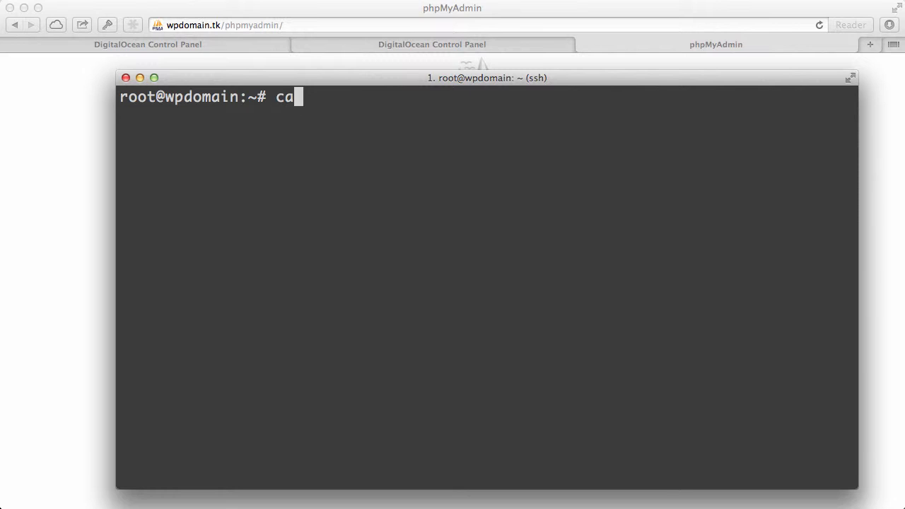
- Print .my.cnf and select the root password for copying
{"action": "type", "text": "t .my"}
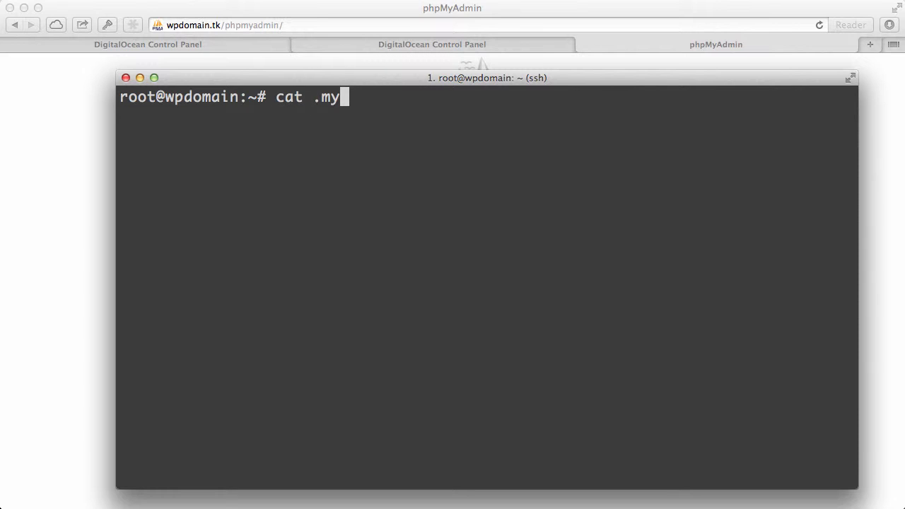
{"action": "key", "text": "Return"}
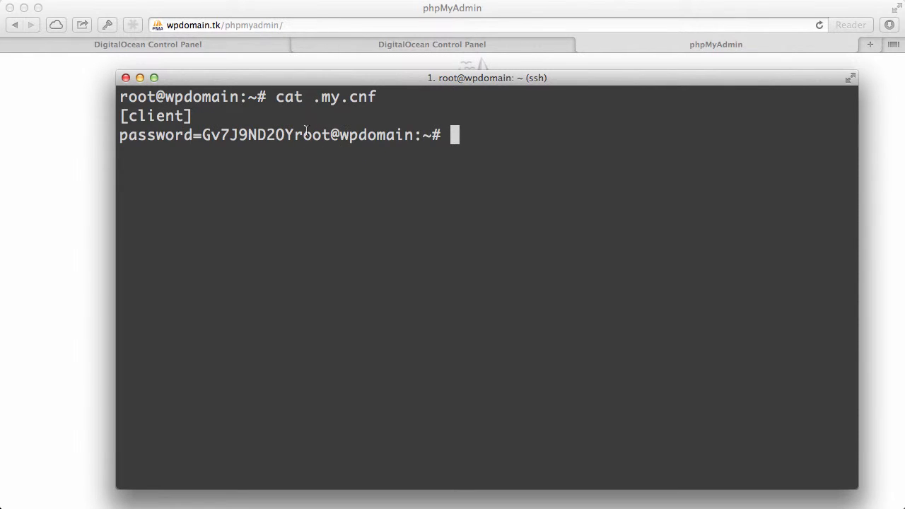
{"action": "double_click", "coordinate": [246, 136]}
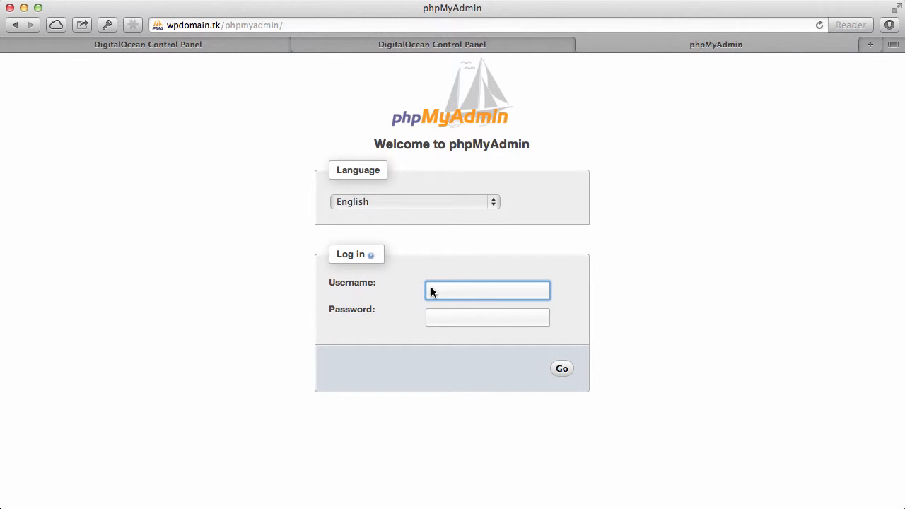
- Log into phpMyAdmin as root and dismiss the 1Password save prompt
{"action": "type", "text": "root"}
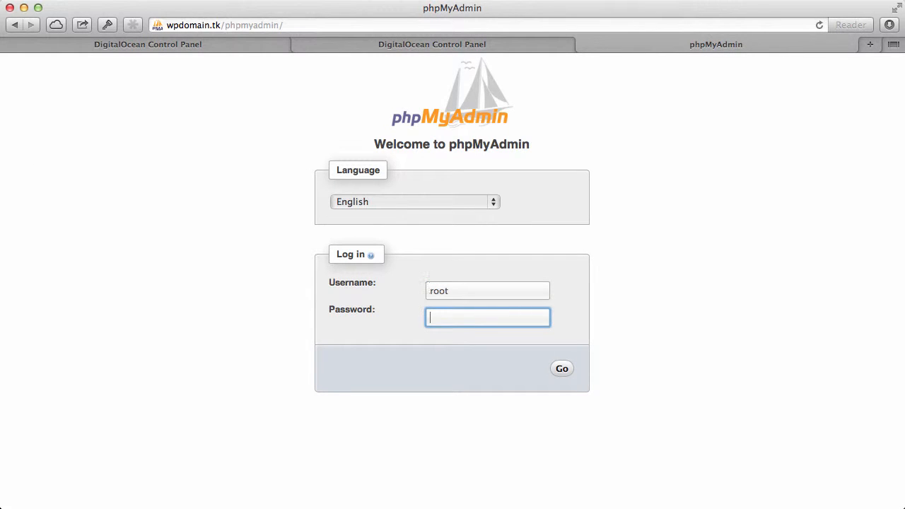
{"action": "left_click", "coordinate": [562, 368]}
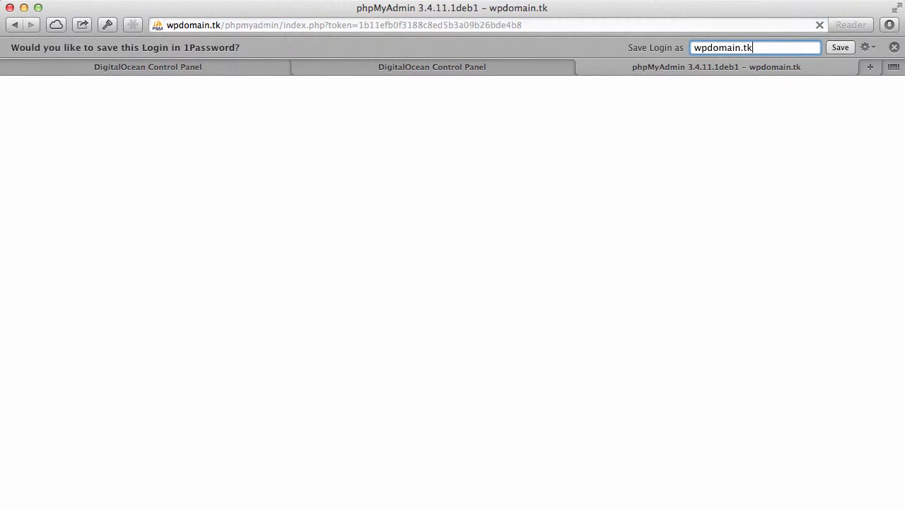
{"action": "left_click", "coordinate": [893, 48]}
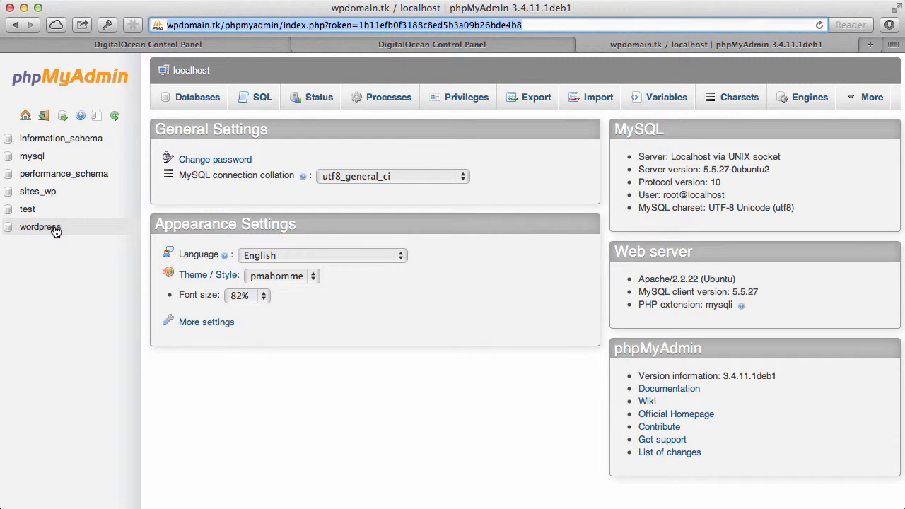
{"action": "mouse_move", "coordinate": [104, 260]}
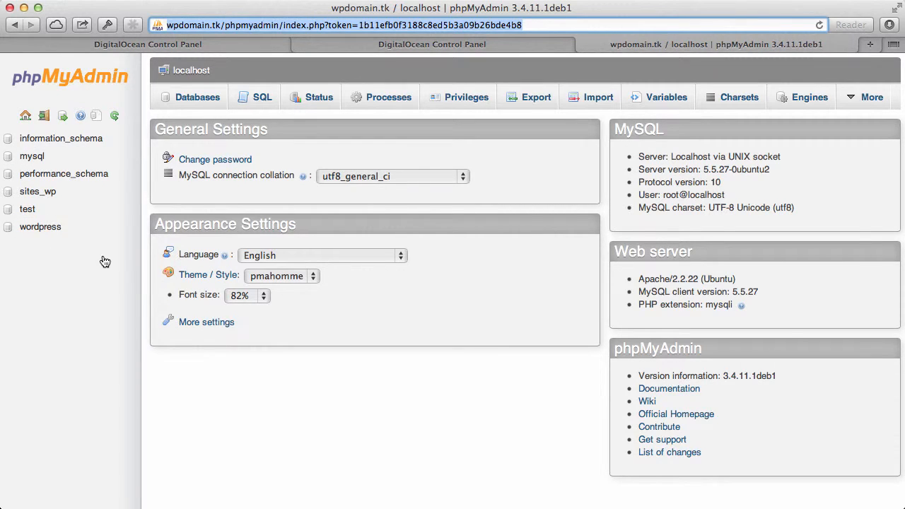
{"action": "mouse_move", "coordinate": [105, 260]}
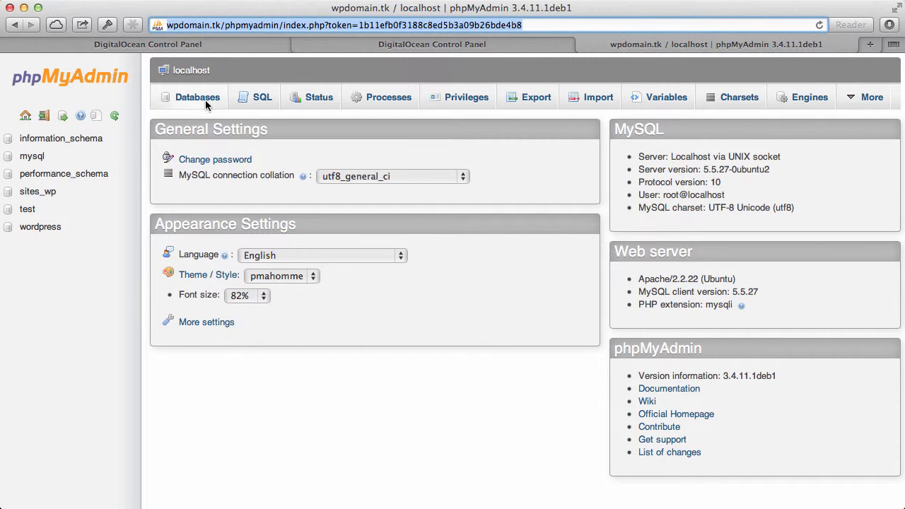
- Show the Databases page listing all six databases
{"action": "left_click", "coordinate": [198, 96]}
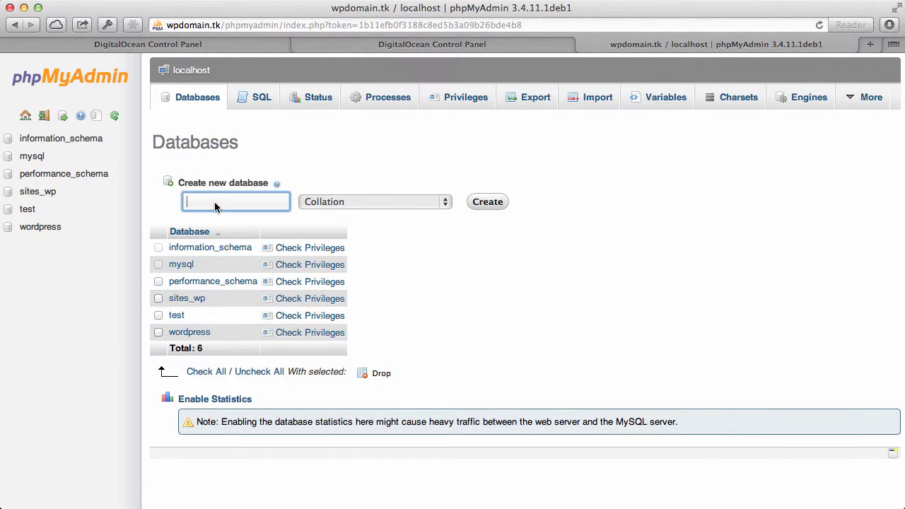
- Create a new database named wp_sites from the create form
{"action": "type", "text": "wp"}
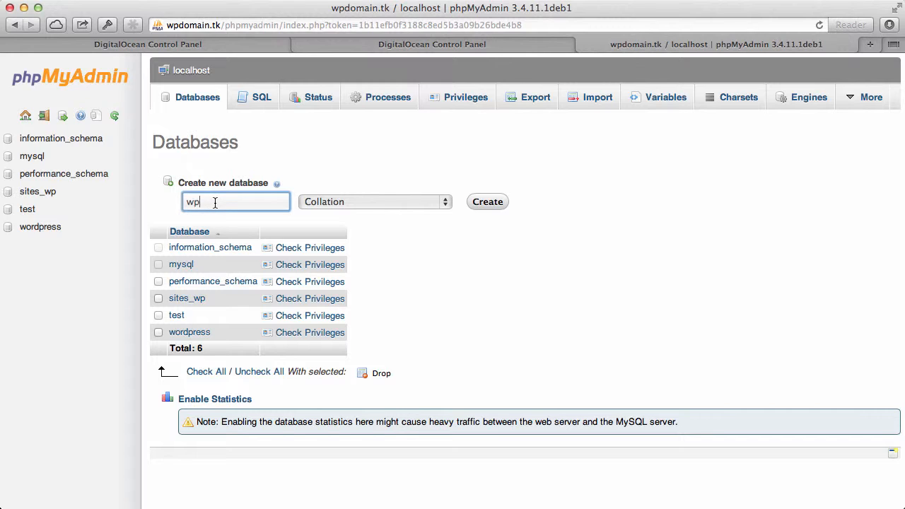
{"action": "type", "text": "_sites"}
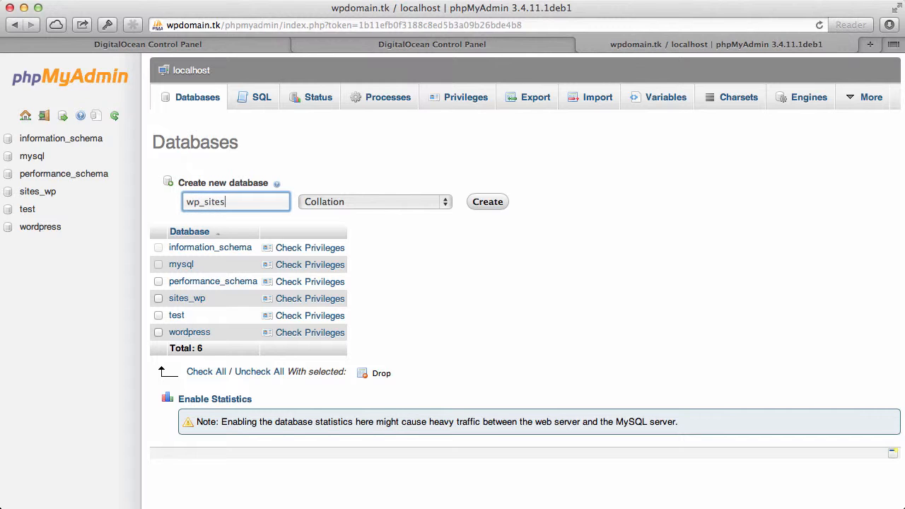
{"action": "left_click", "coordinate": [486, 200]}
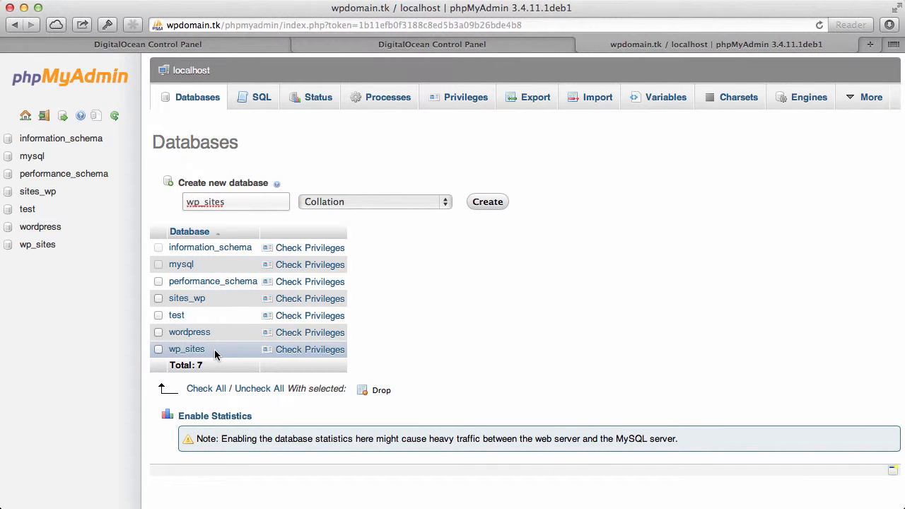
{"action": "mouse_move", "coordinate": [259, 124]}
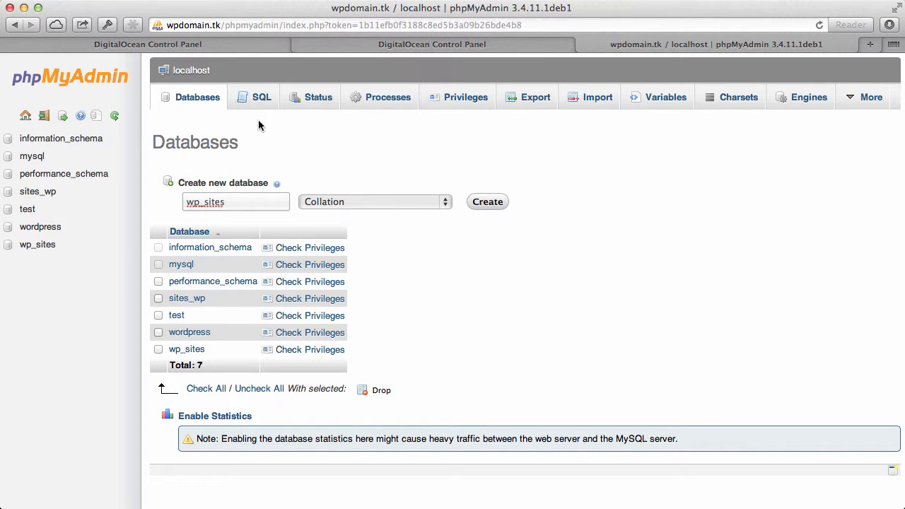
{"action": "mouse_move", "coordinate": [757, 135]}
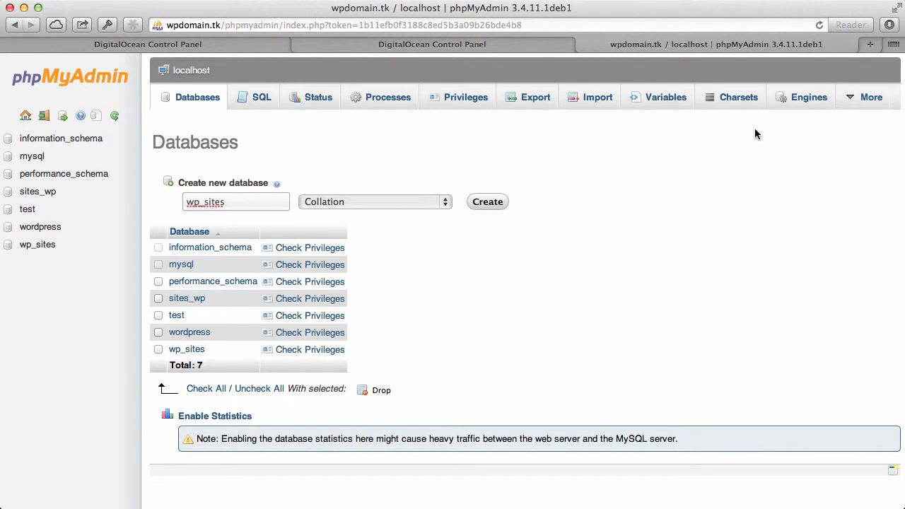
{"action": "mouse_move", "coordinate": [743, 170]}
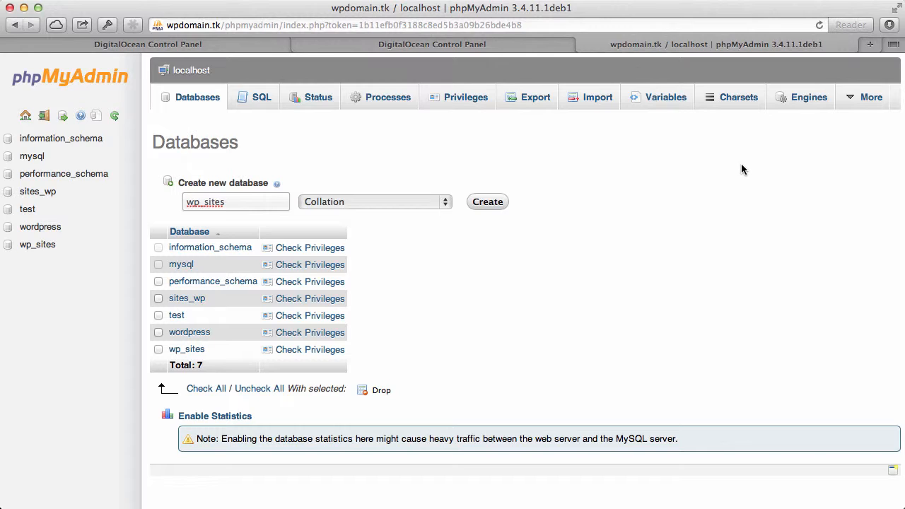